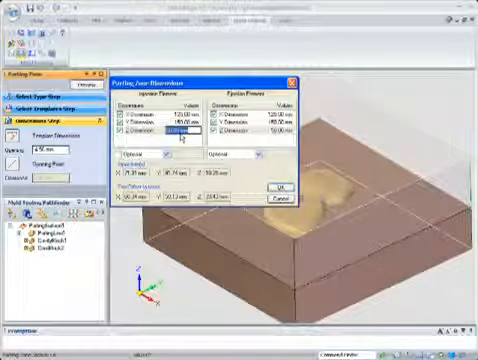
- Edit the injection-side block height in the Parting Zone Dimensions dialog
{"action": "left_click", "coordinate": [276, 186]}
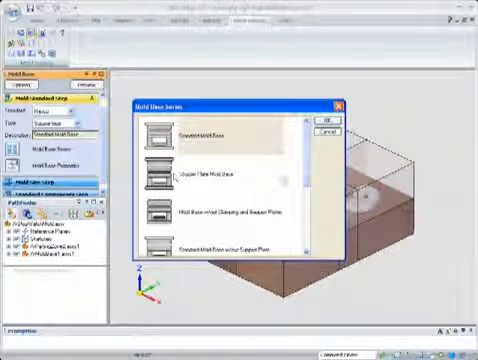
- Choose Standard Mold Base from the mold base series list and confirm
{"action": "scroll", "scroll_direction": "down", "scroll_amount": 3}
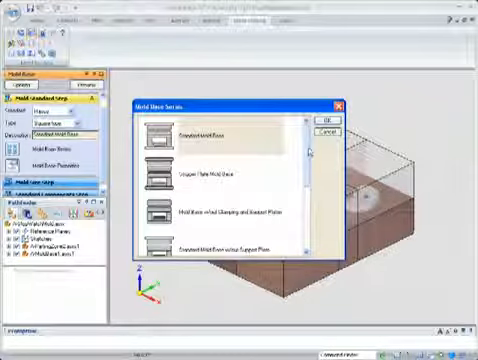
{"action": "left_click", "coordinate": [326, 111]}
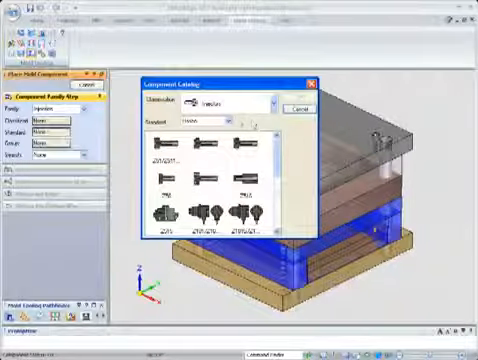
- Expand the Component Catalog's Classification dropdown to list component types
{"action": "left_click", "coordinate": [270, 102]}
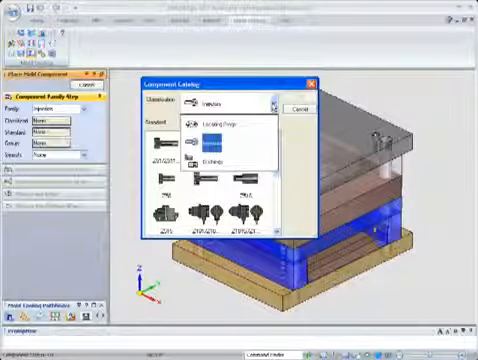